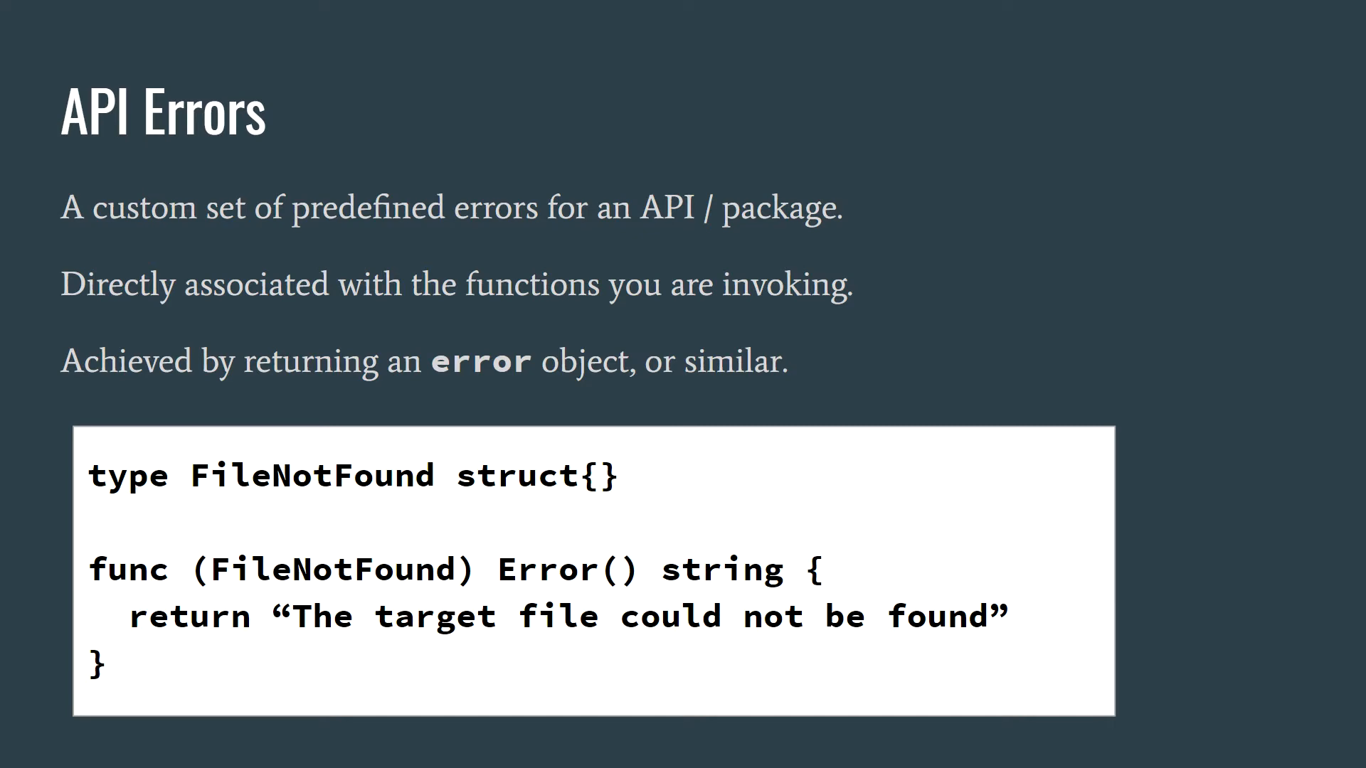
- Advance from the API Errors slide to the try function slide with the deferred error-wrapping example
key("Right")
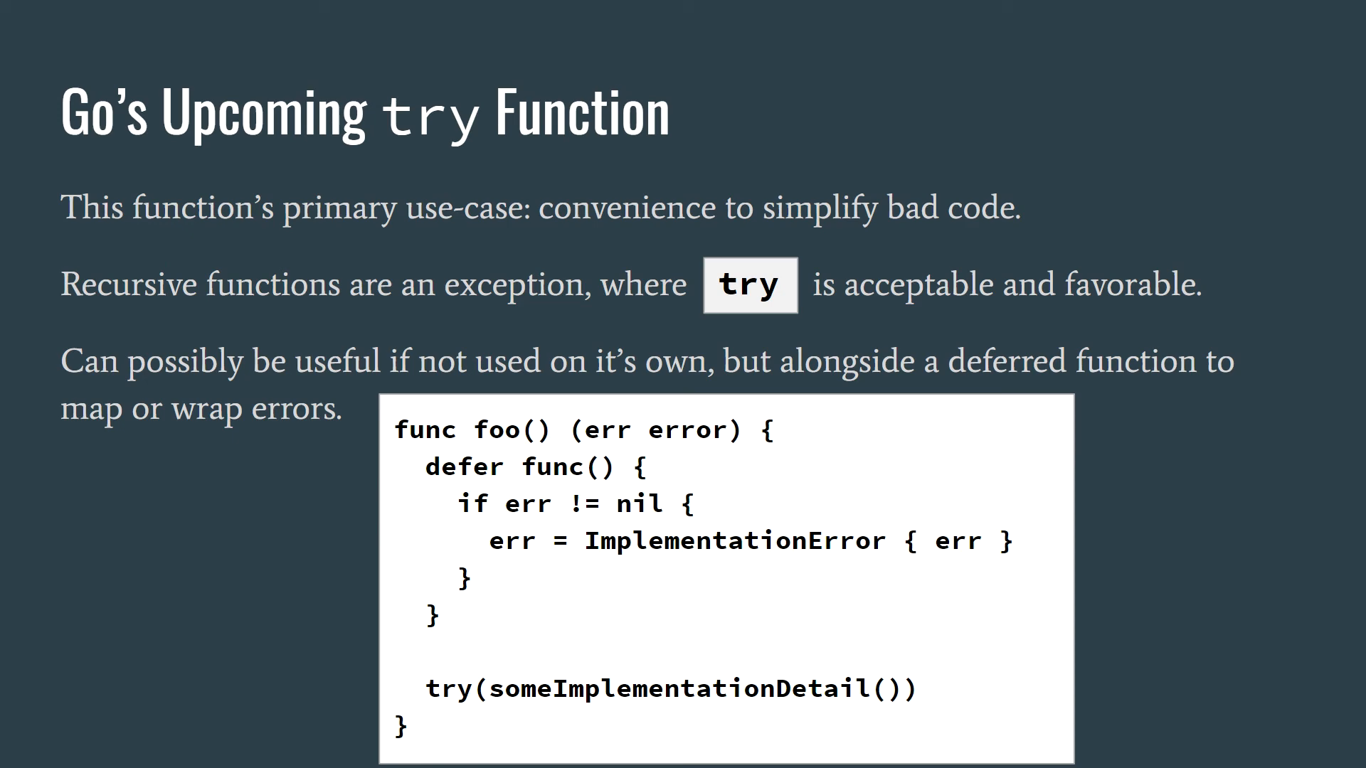
key("Right")
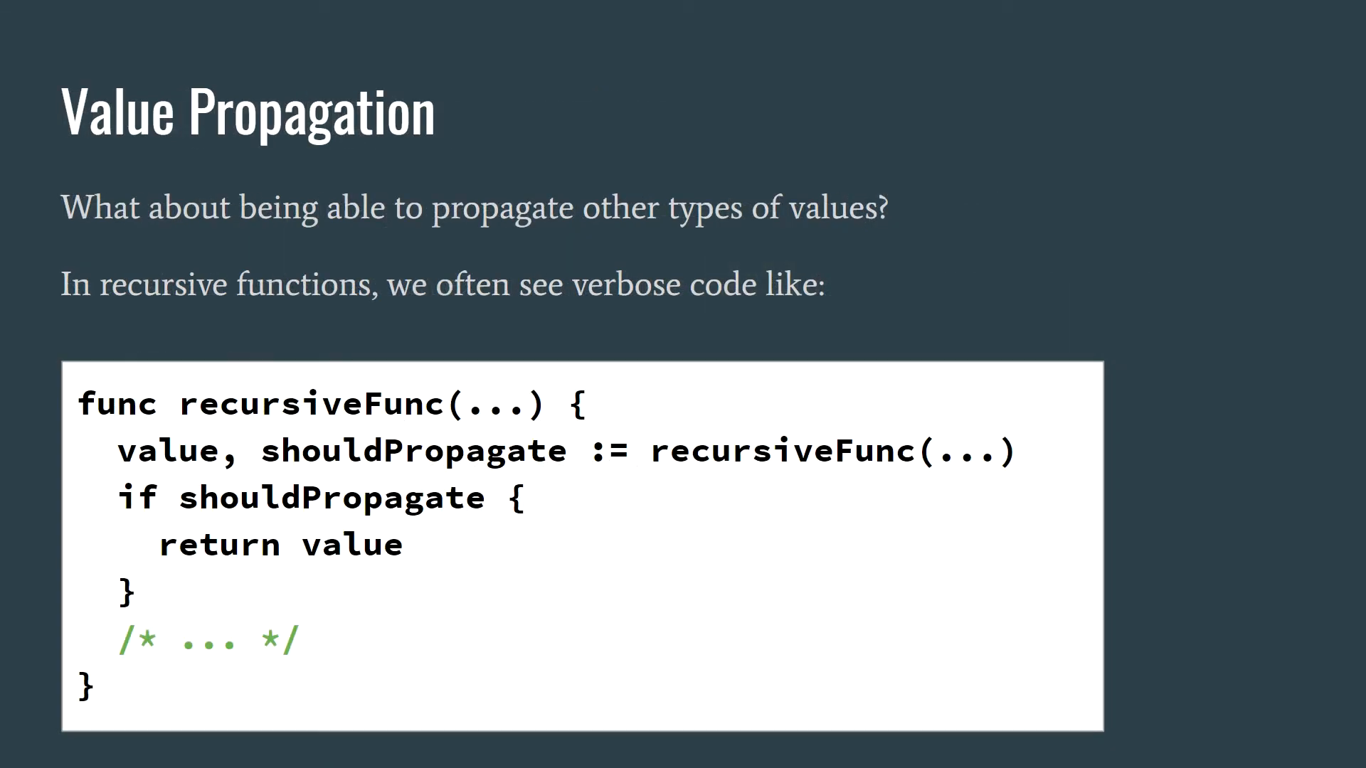